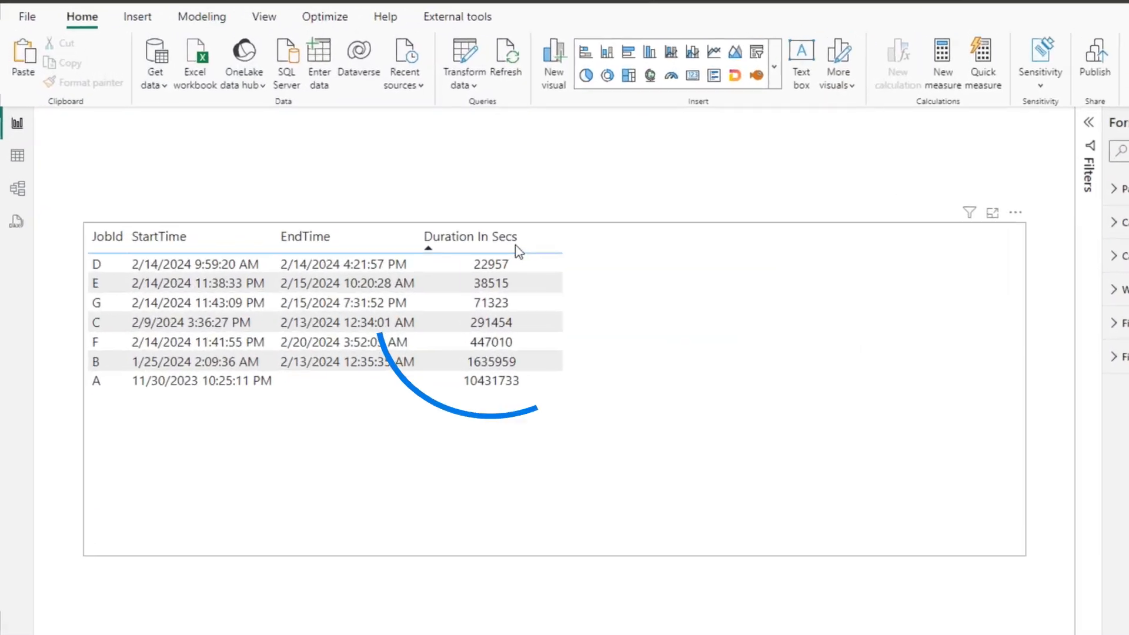
Select the Duration In Secs measure to show its DAX and Measure tools.
click(1034, 213)
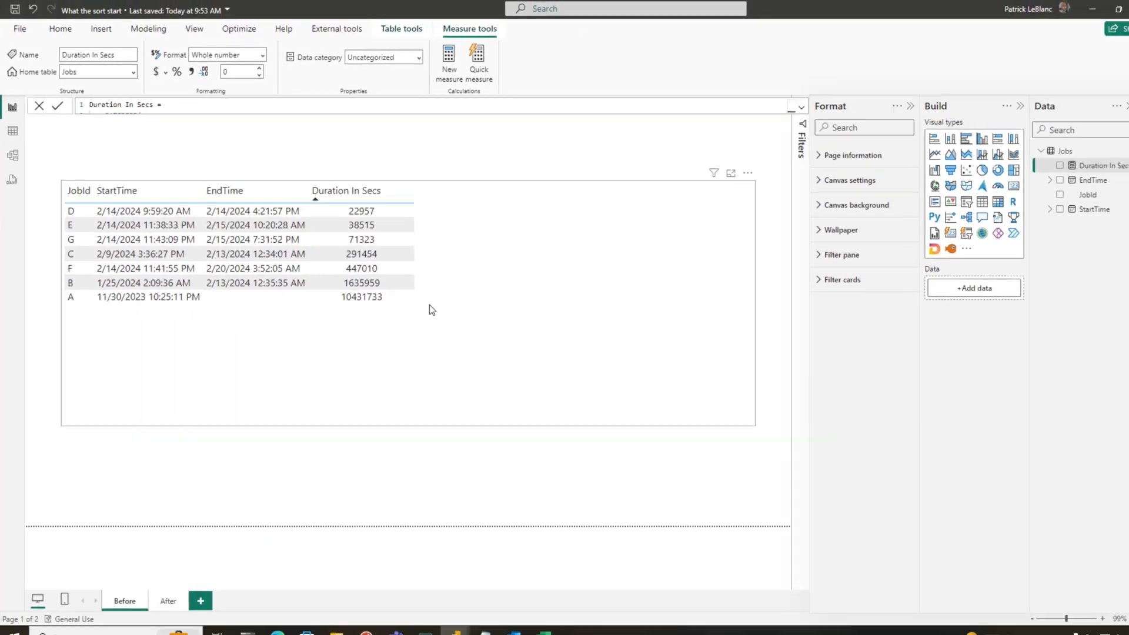
Create the String Duration in Days Hours Minutes and Seconds measure in Jobs and add it to the table.
right_click(1065, 151)
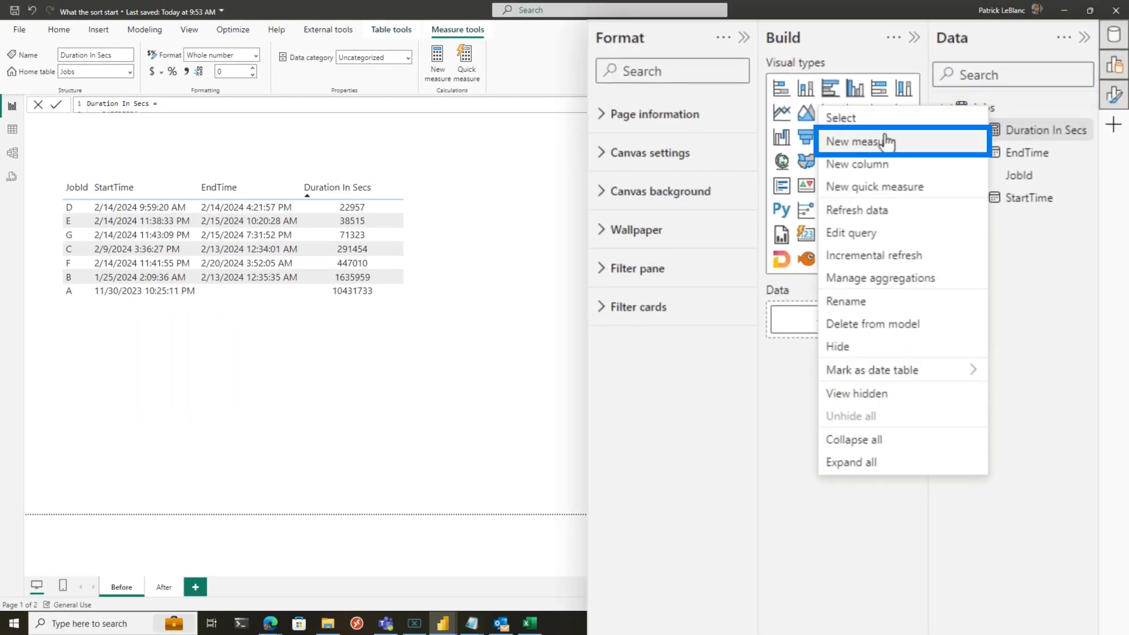
click(860, 141)
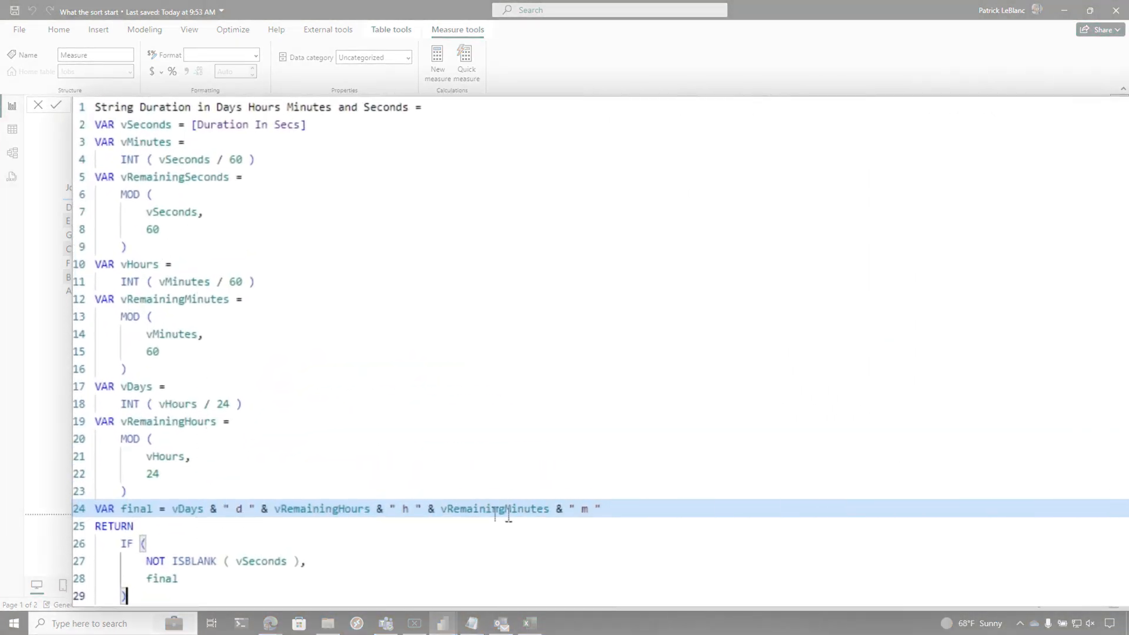
click(56, 105)
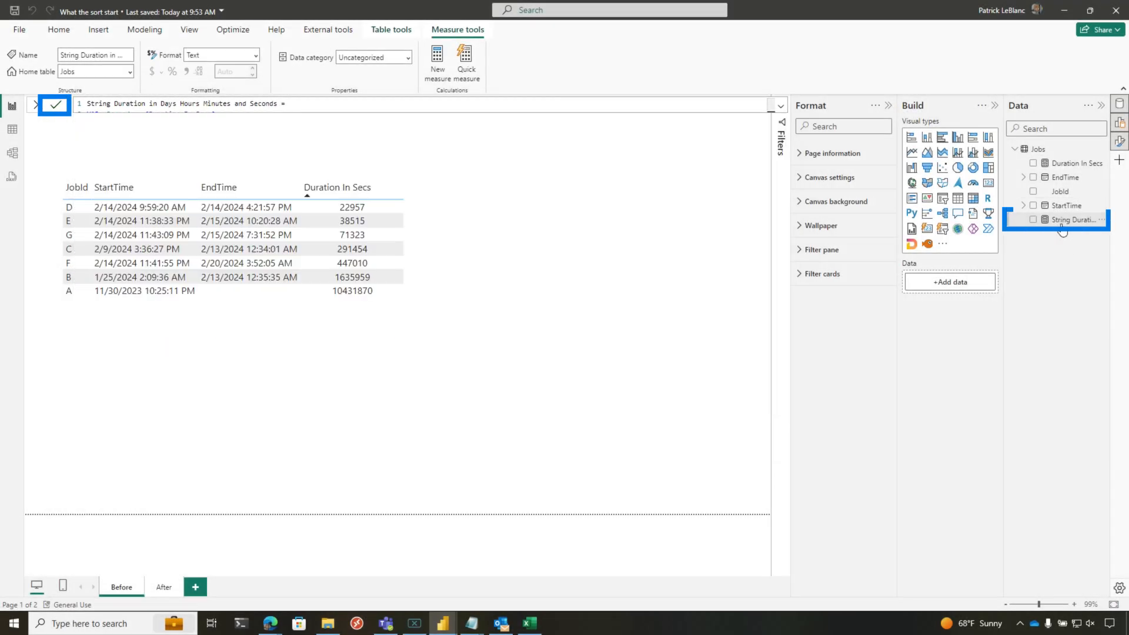
click(55, 104)
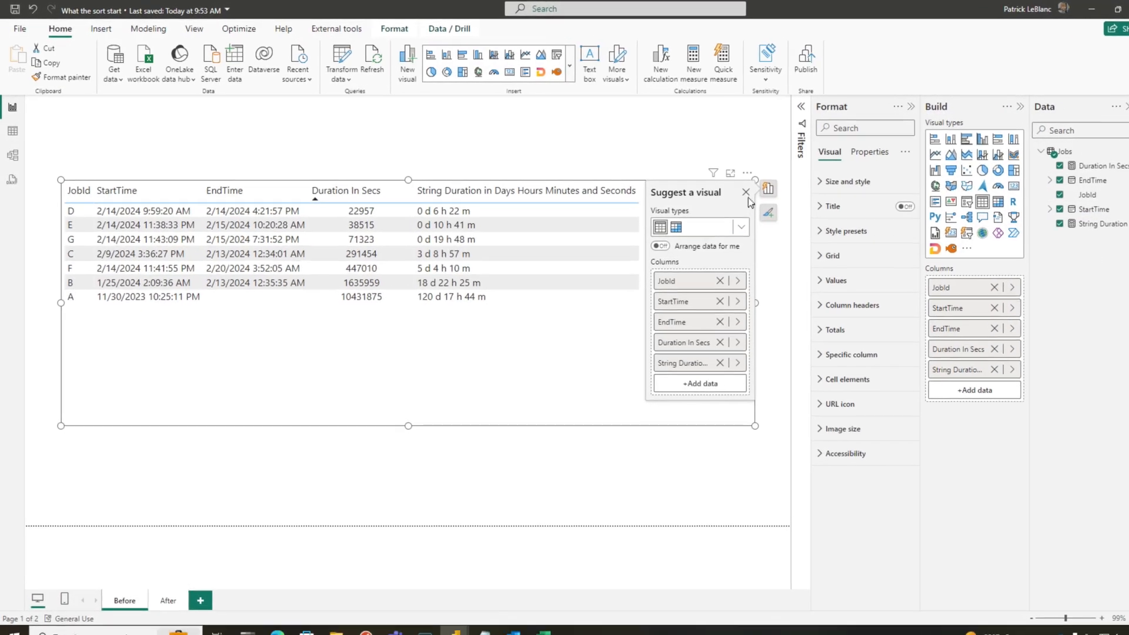
Sort the table by the String Duration column, ordering rows as text.
click(745, 192)
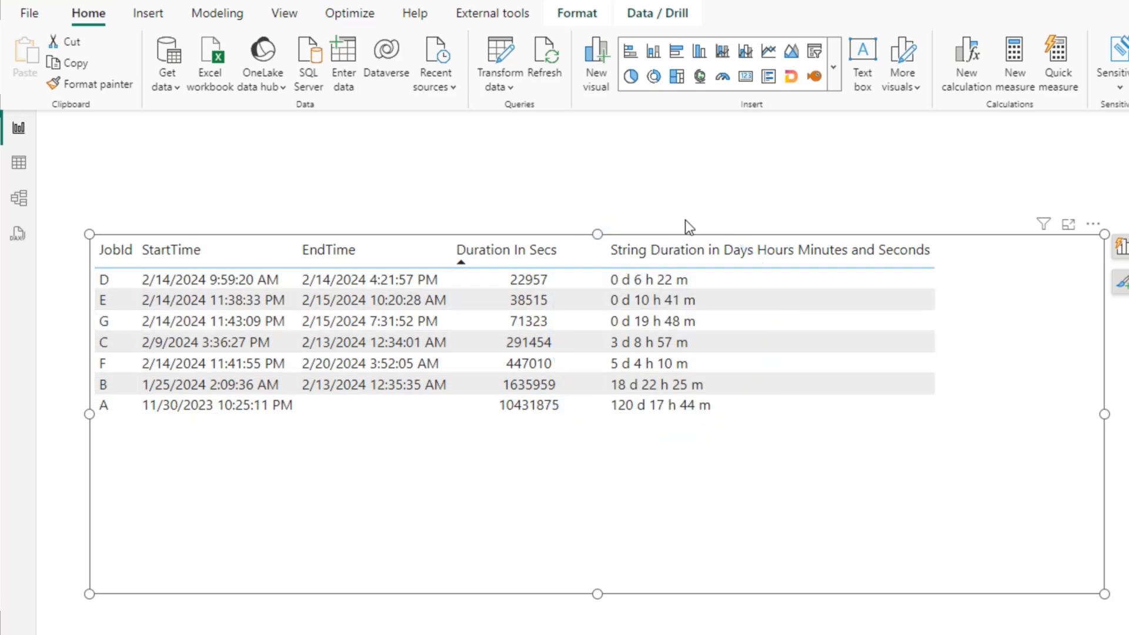
mouse_move(666, 250)
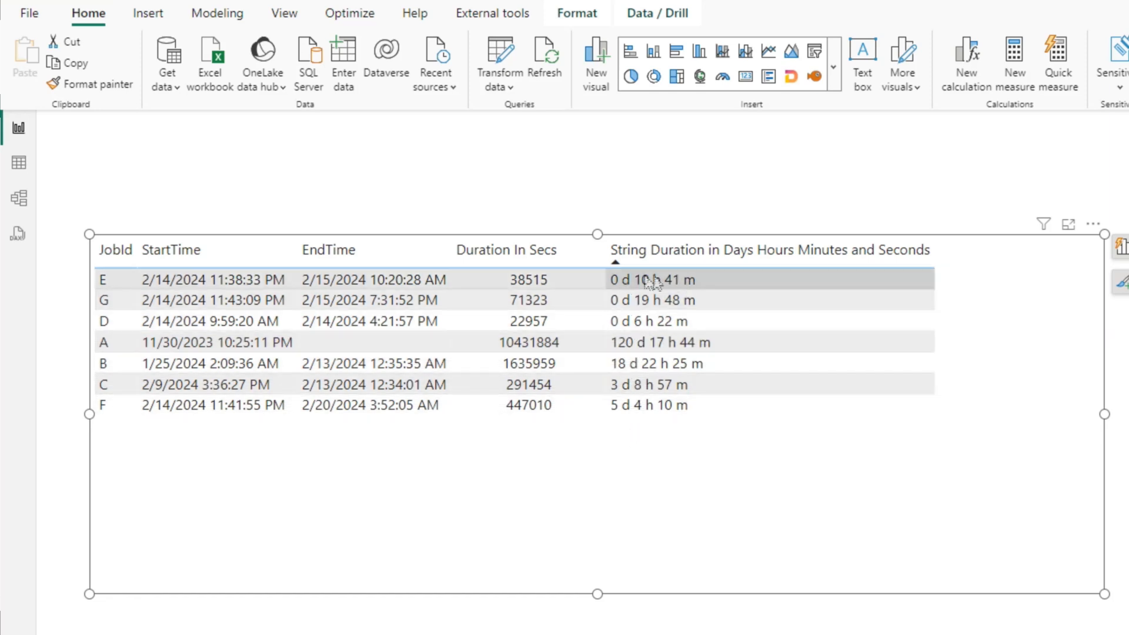
mouse_move(738, 257)
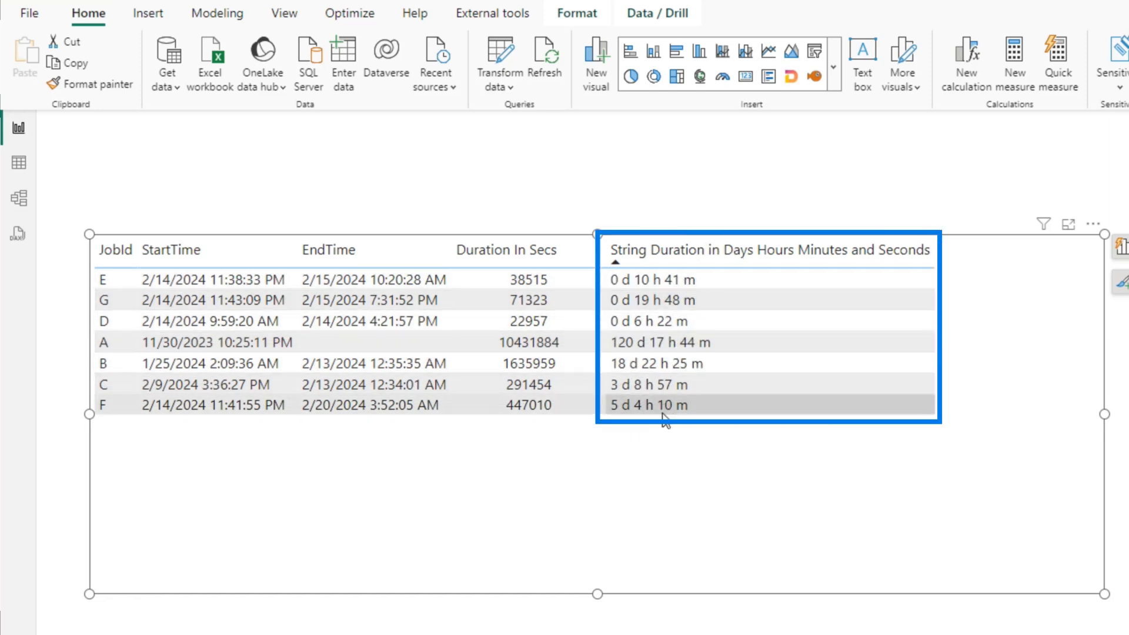
click(505, 250)
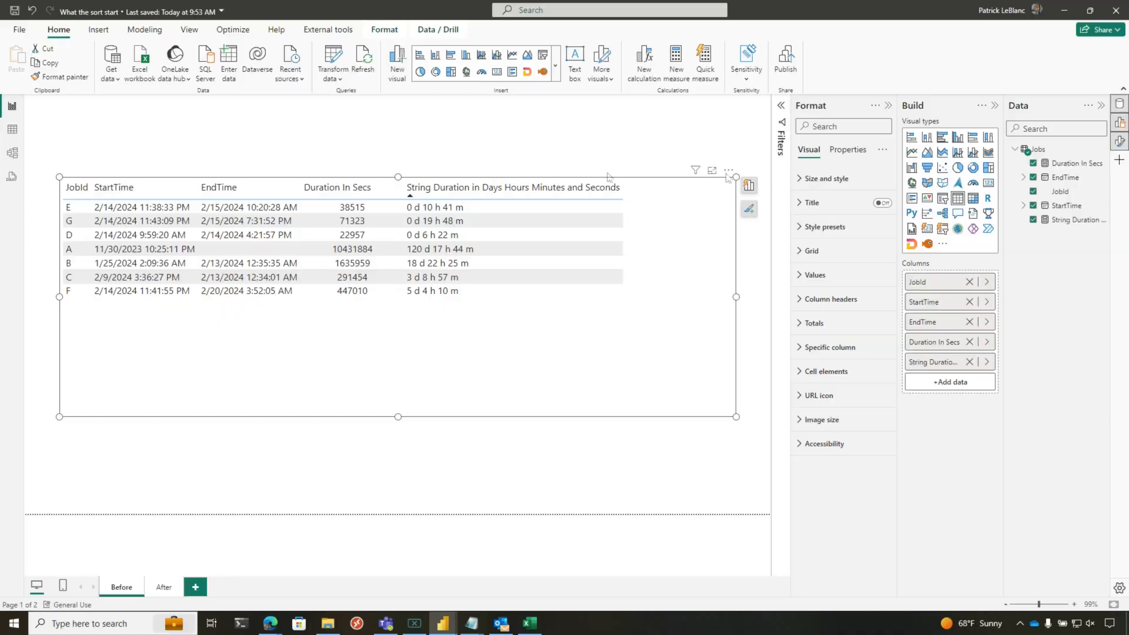
Create a Duration In Secs DFS measure reusing the DATEDIFF seconds formula.
click(1078, 163)
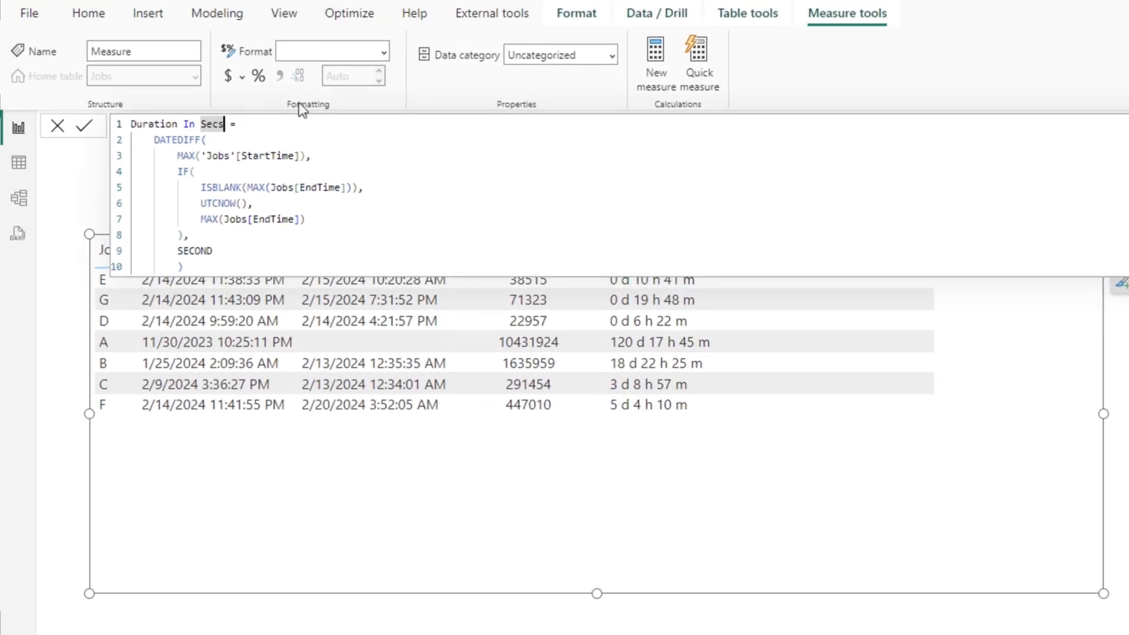
text(DFS)
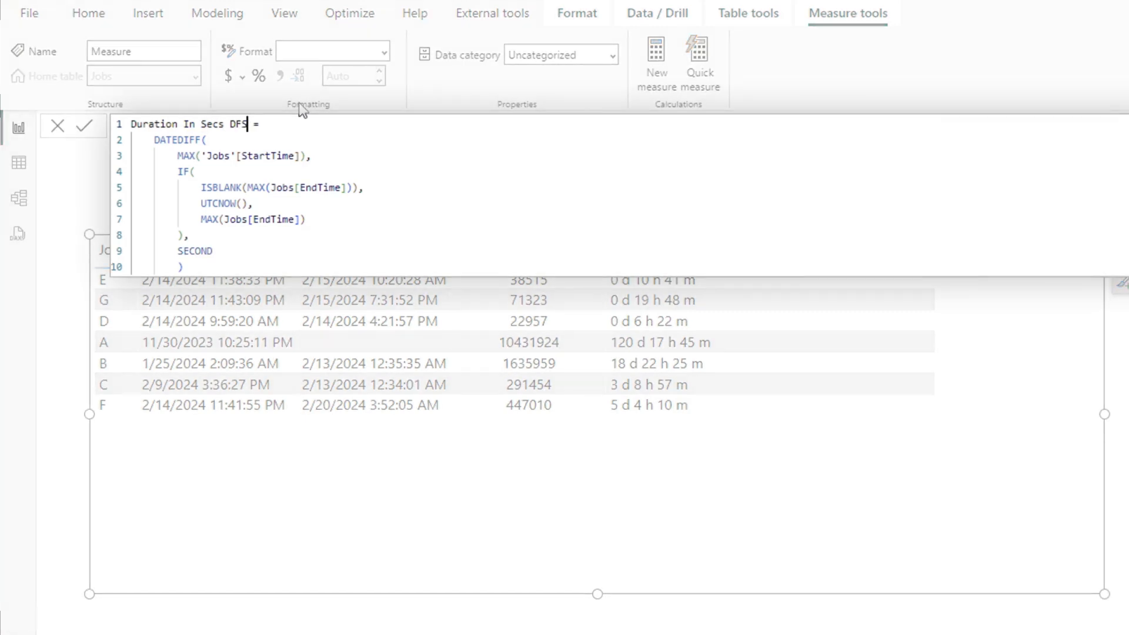
mouse_move(221, 237)
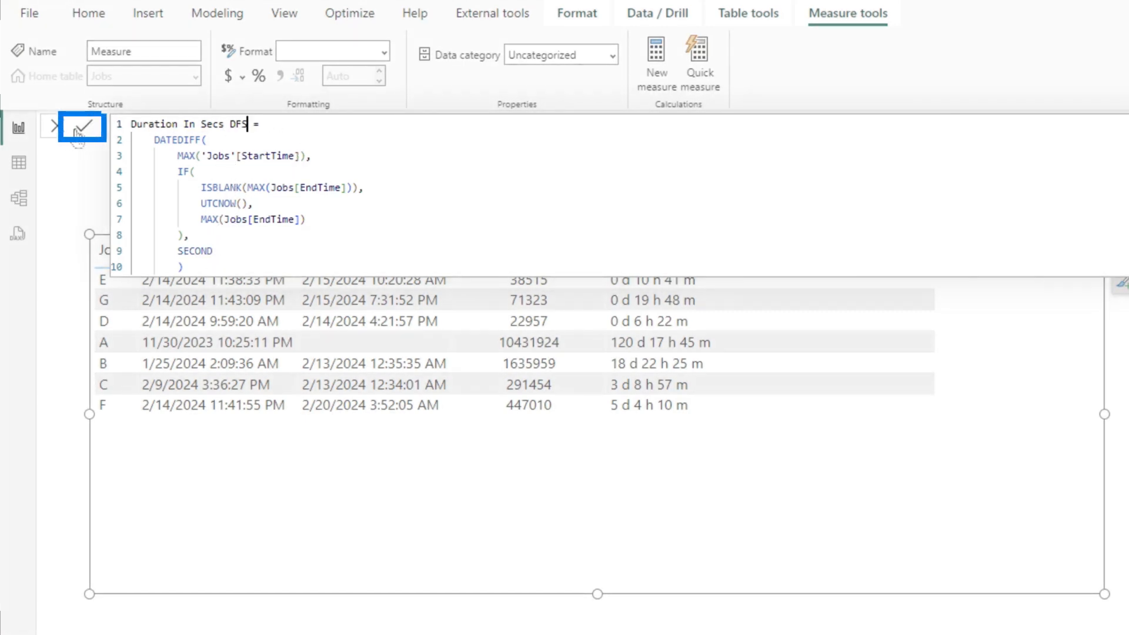
click(81, 126)
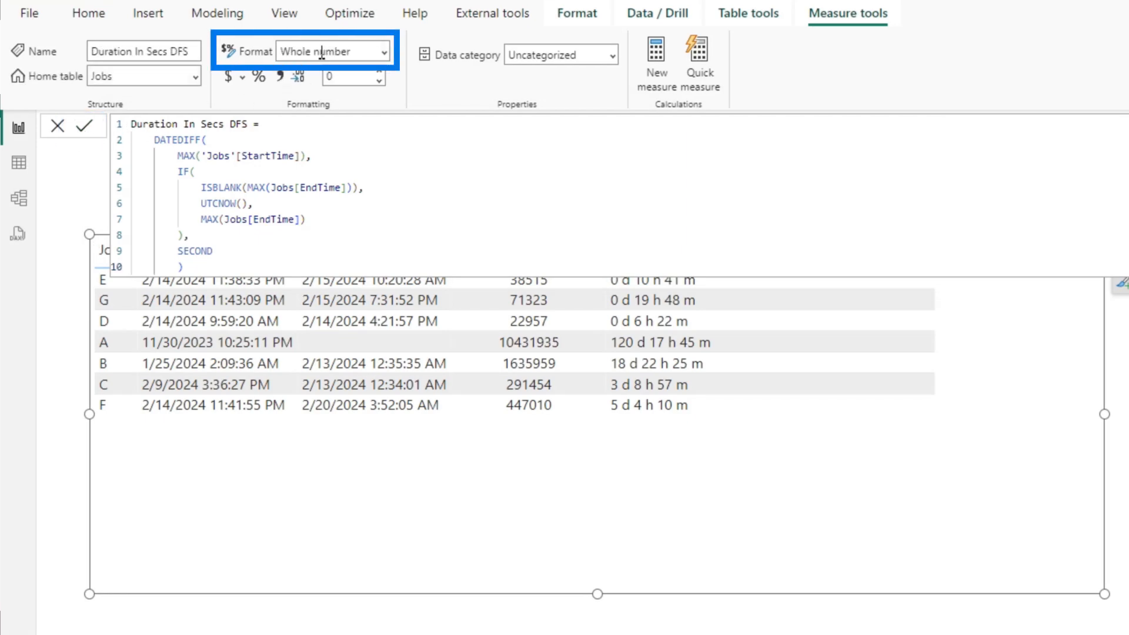
Set the Duration In Secs DFS measure's format to Dynamic.
click(332, 51)
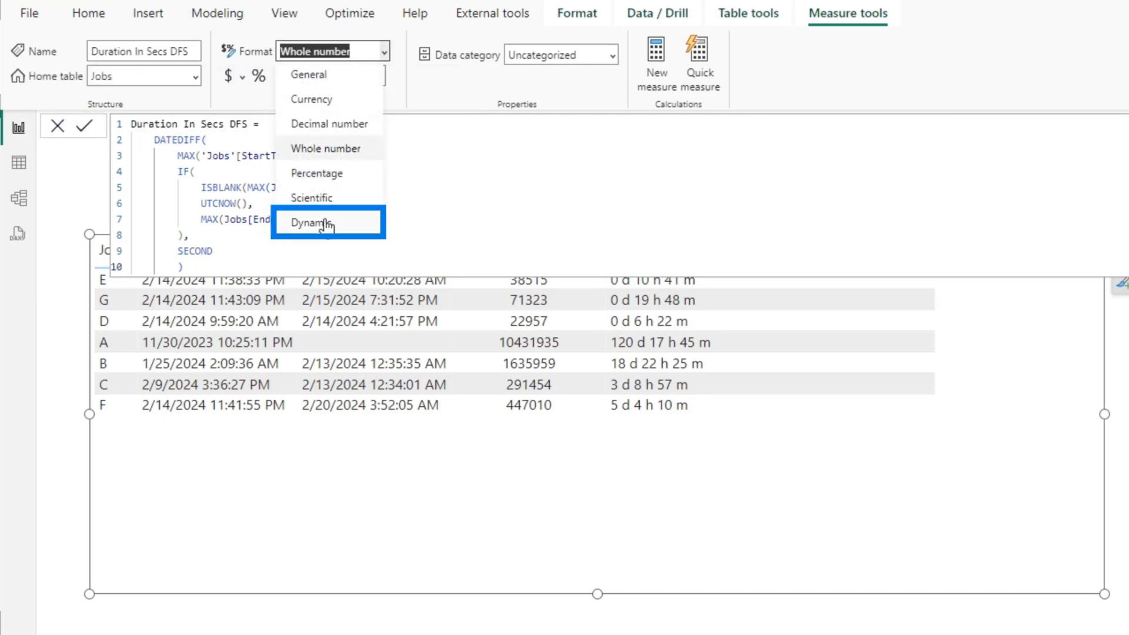
click(314, 223)
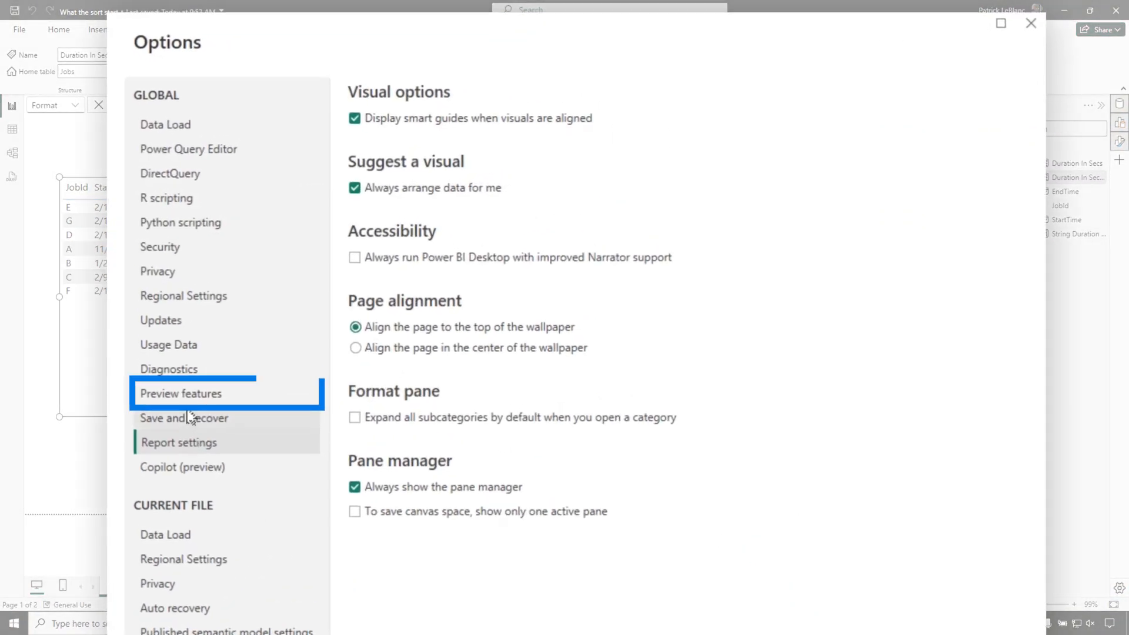
Enable Preview features in Options and show the After page.
click(182, 393)
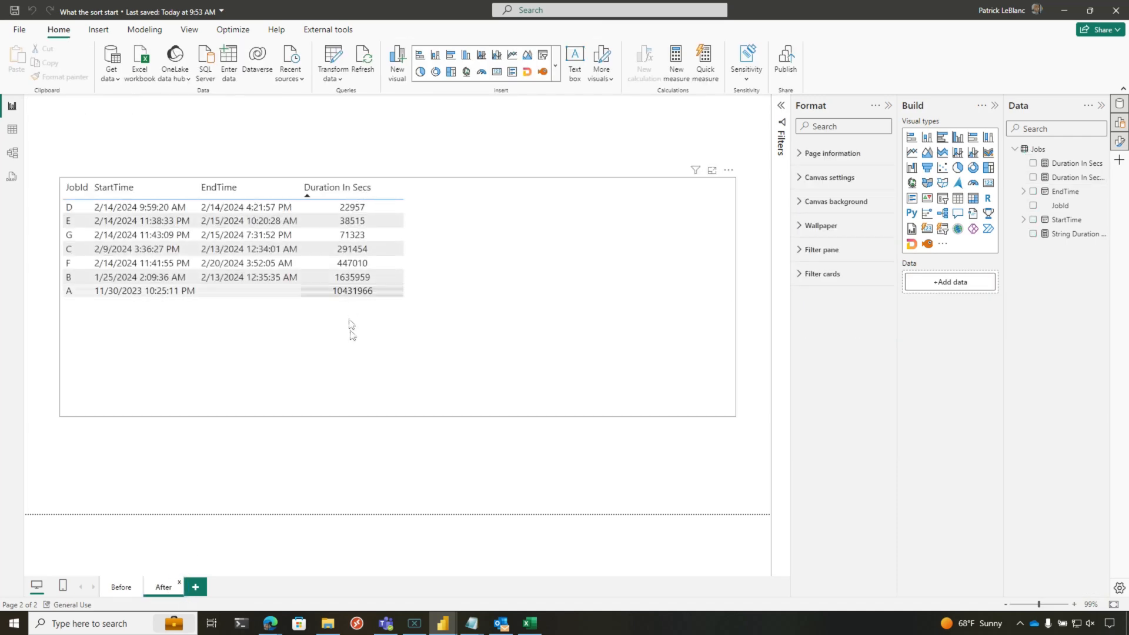
Give Duration In Secs DFS a format string expression turning seconds into d h m text.
click(1072, 152)
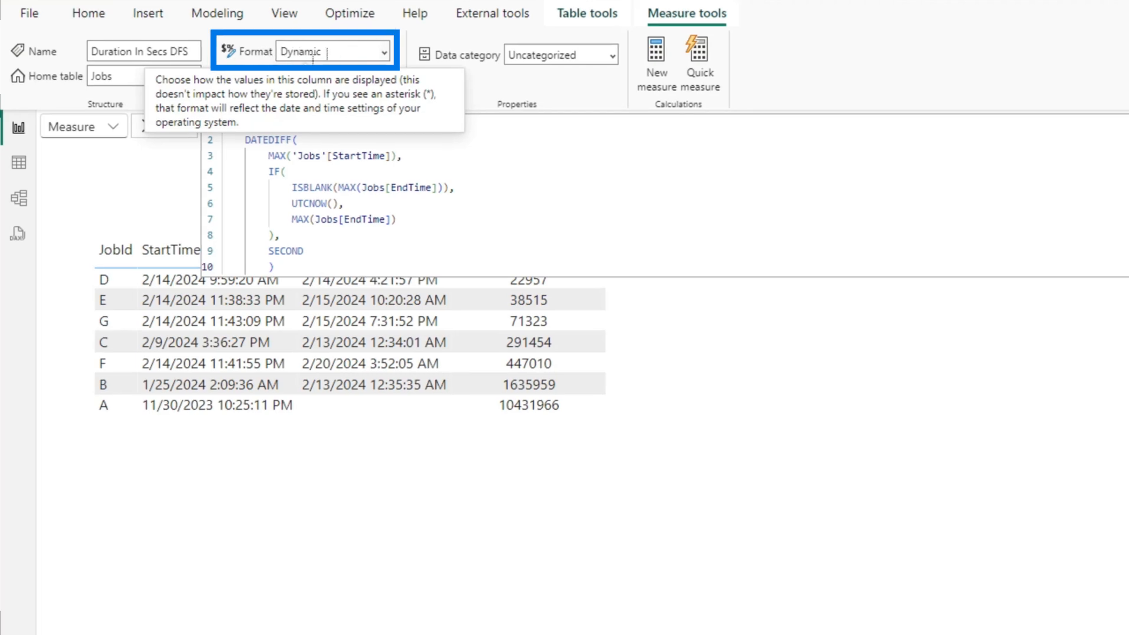
click(83, 127)
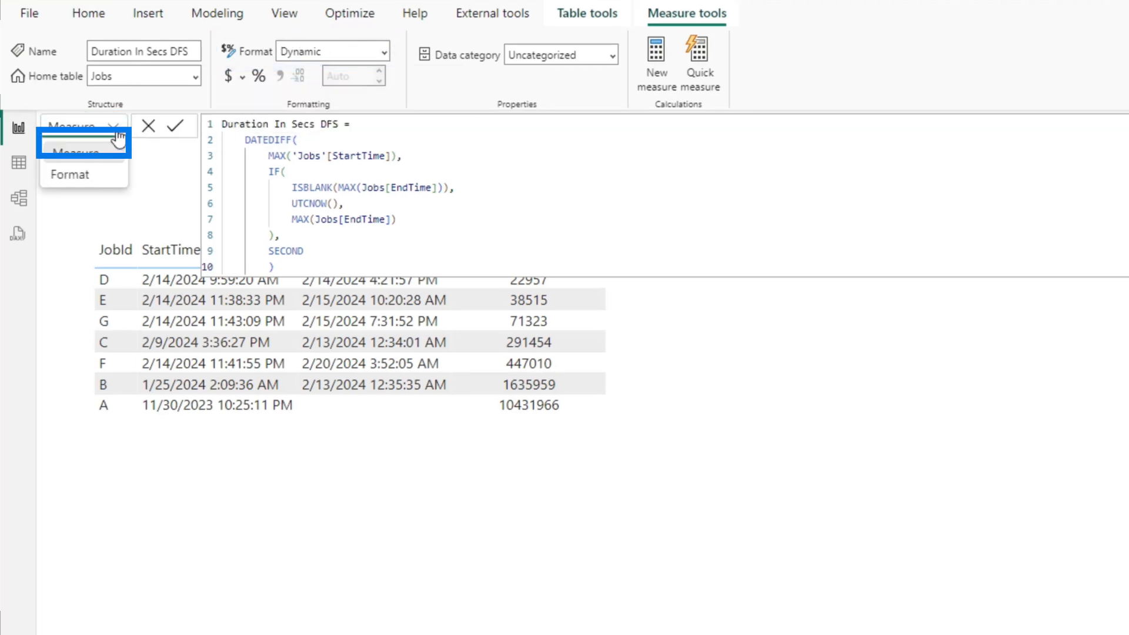
click(70, 174)
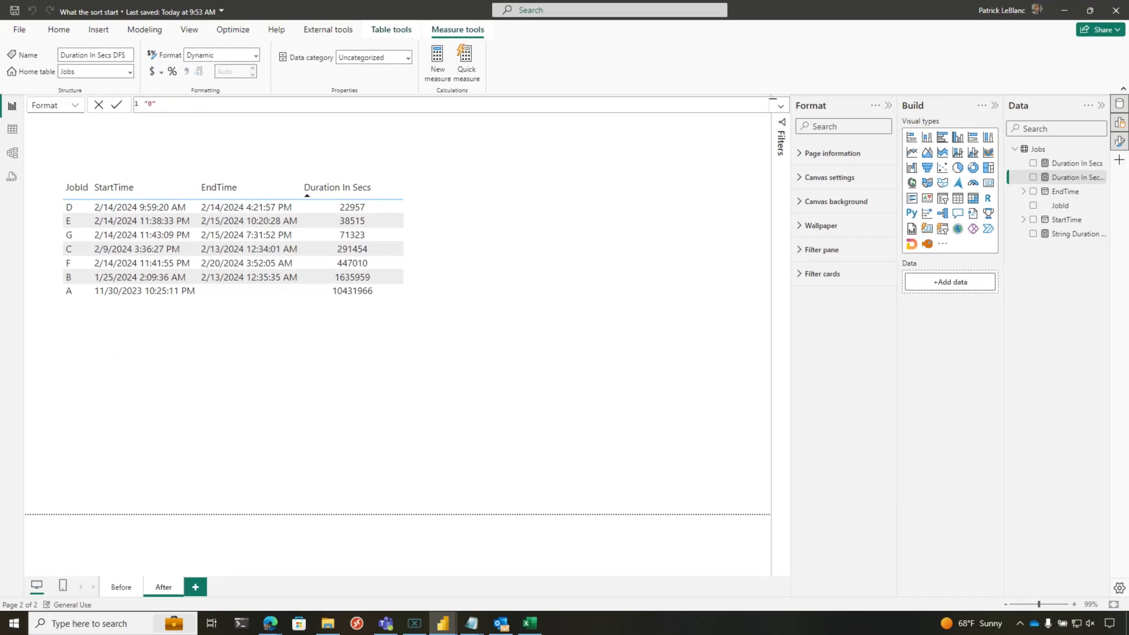
mouse_move(1072, 233)
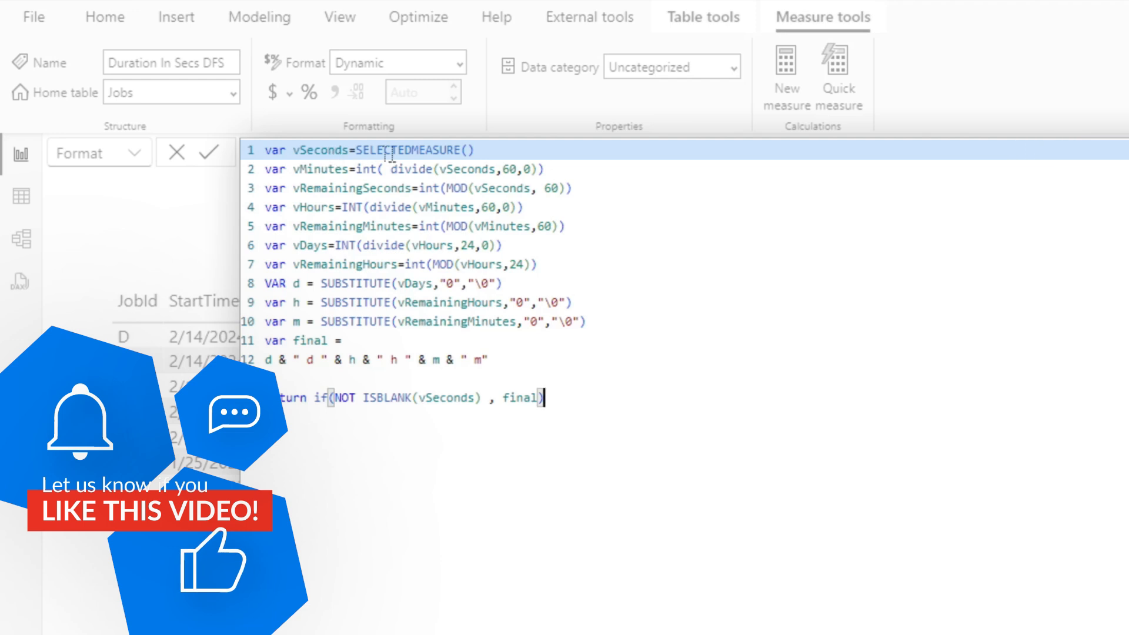
mouse_move(541, 256)
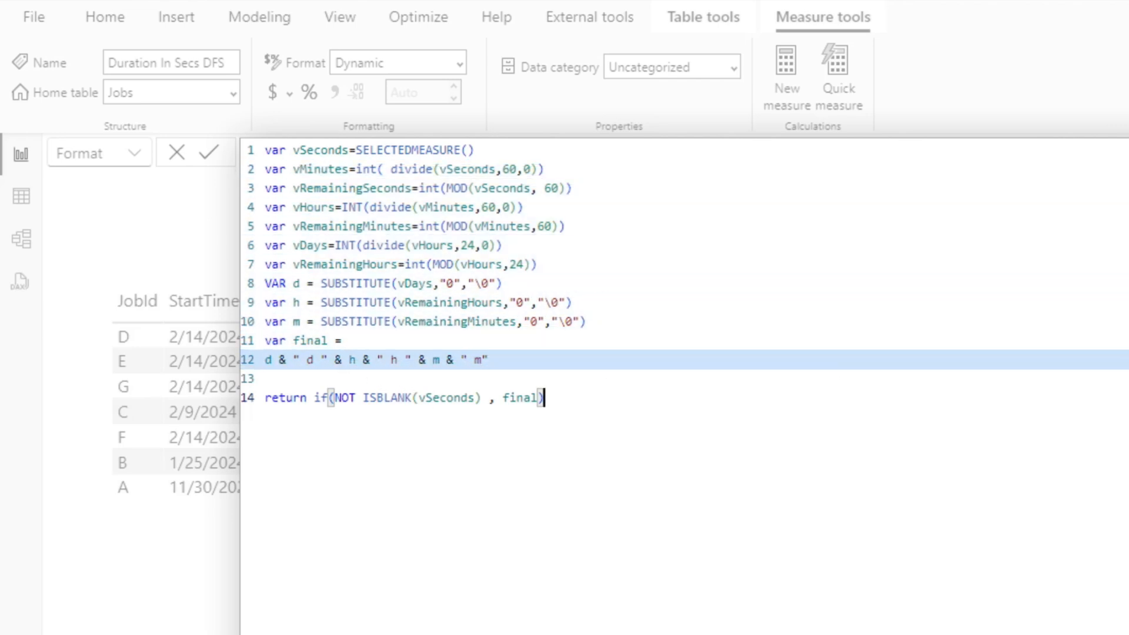
click(208, 152)
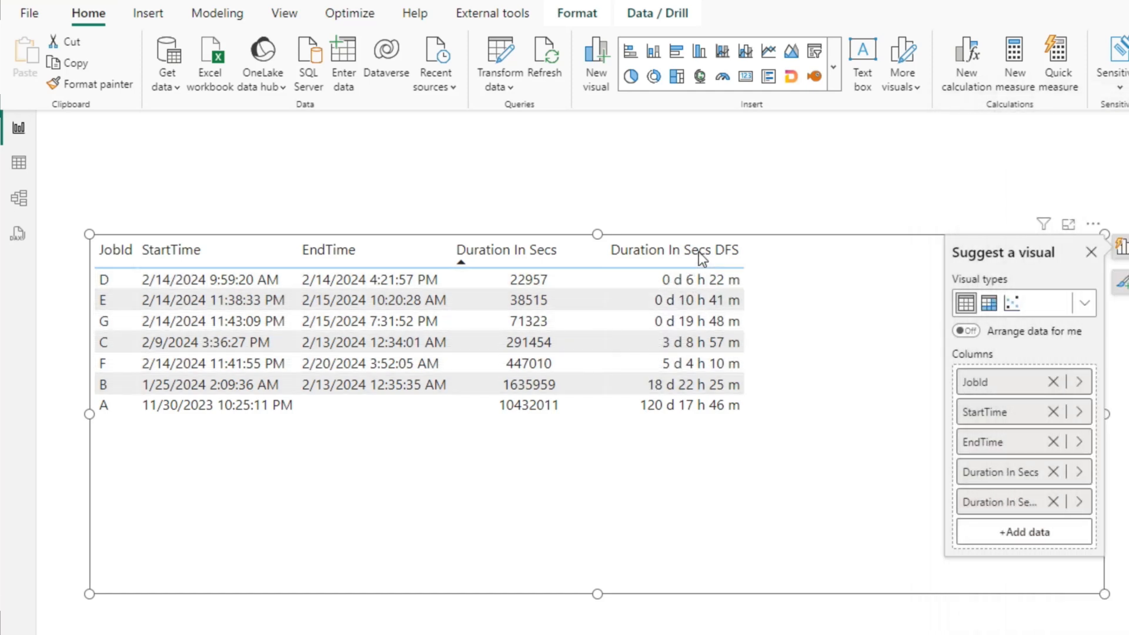
Sort by Duration In Secs DFS numerically and remove the plain Duration In Secs column.
click(673, 250)
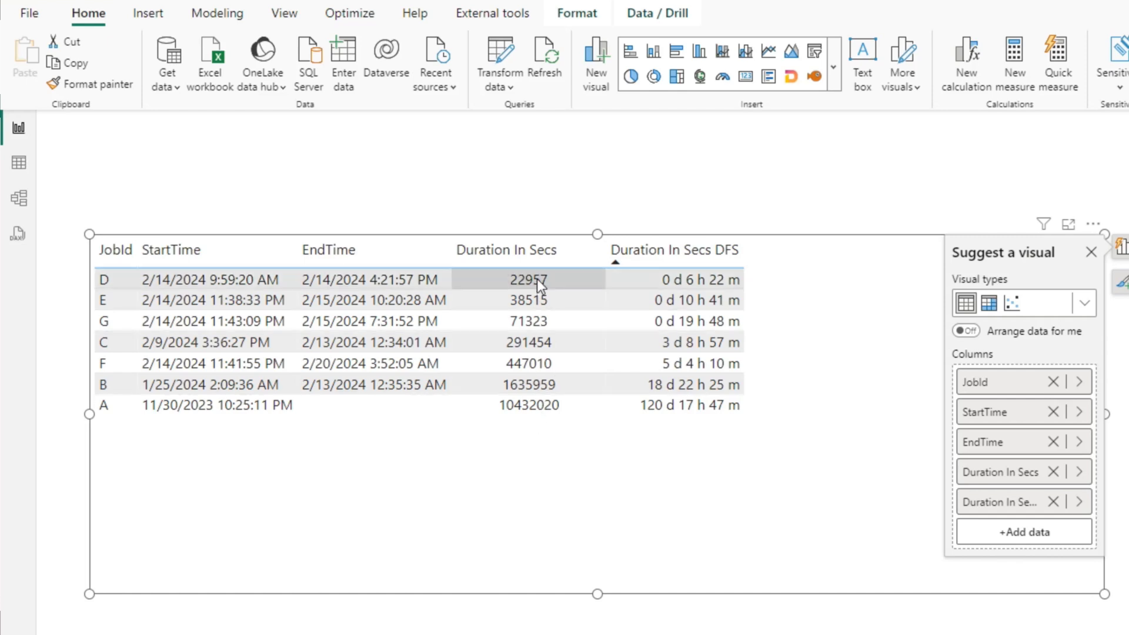
mouse_move(682, 249)
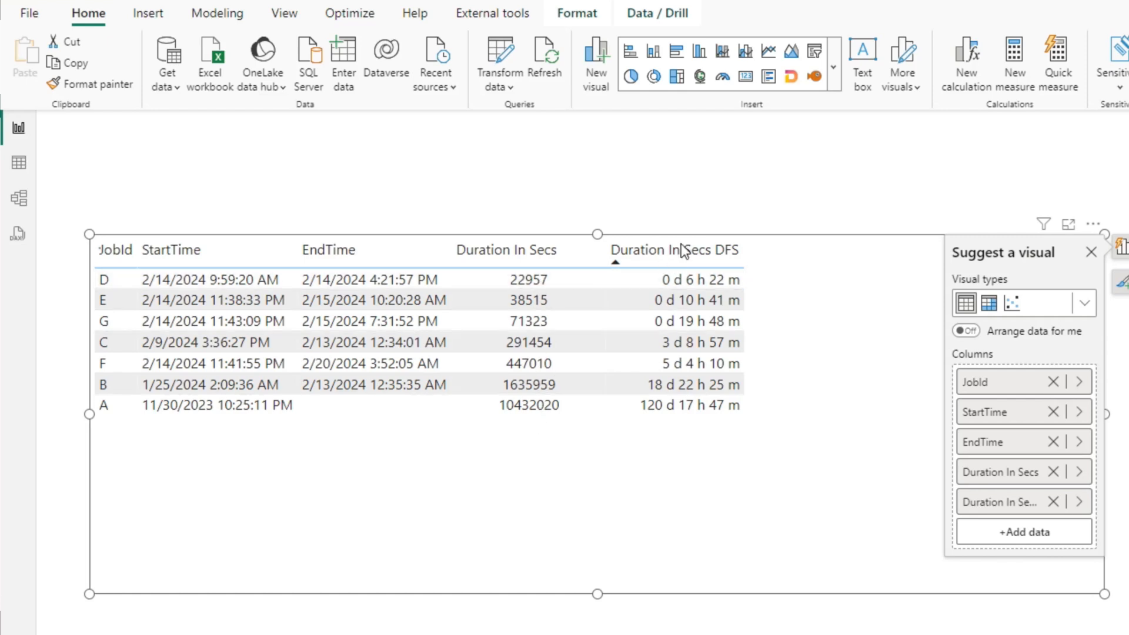
click(1091, 252)
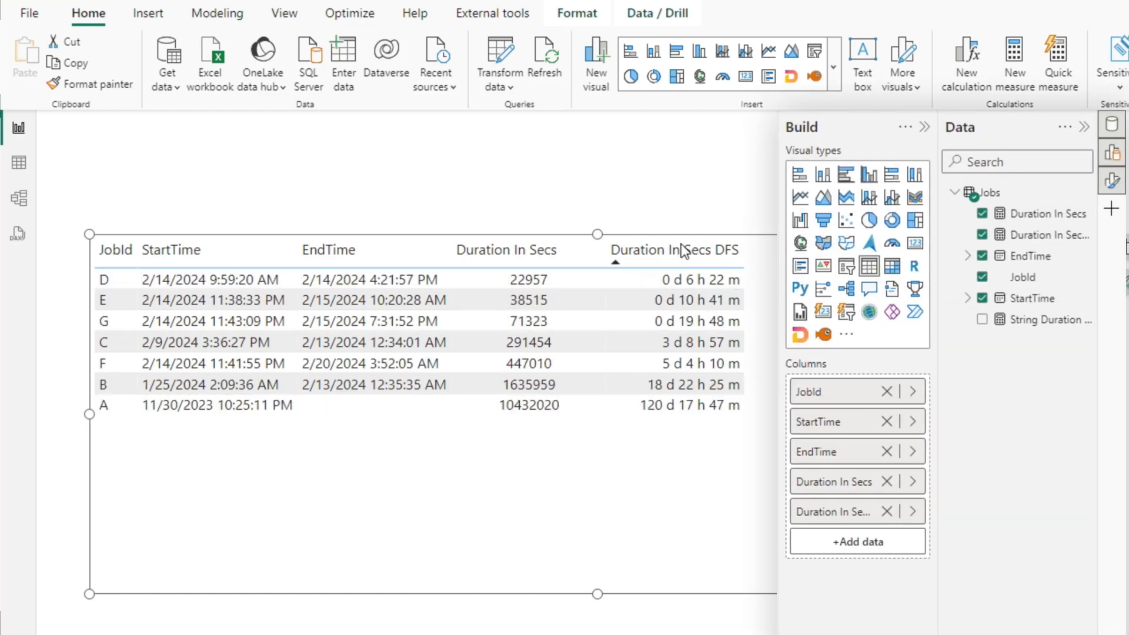
click(981, 213)
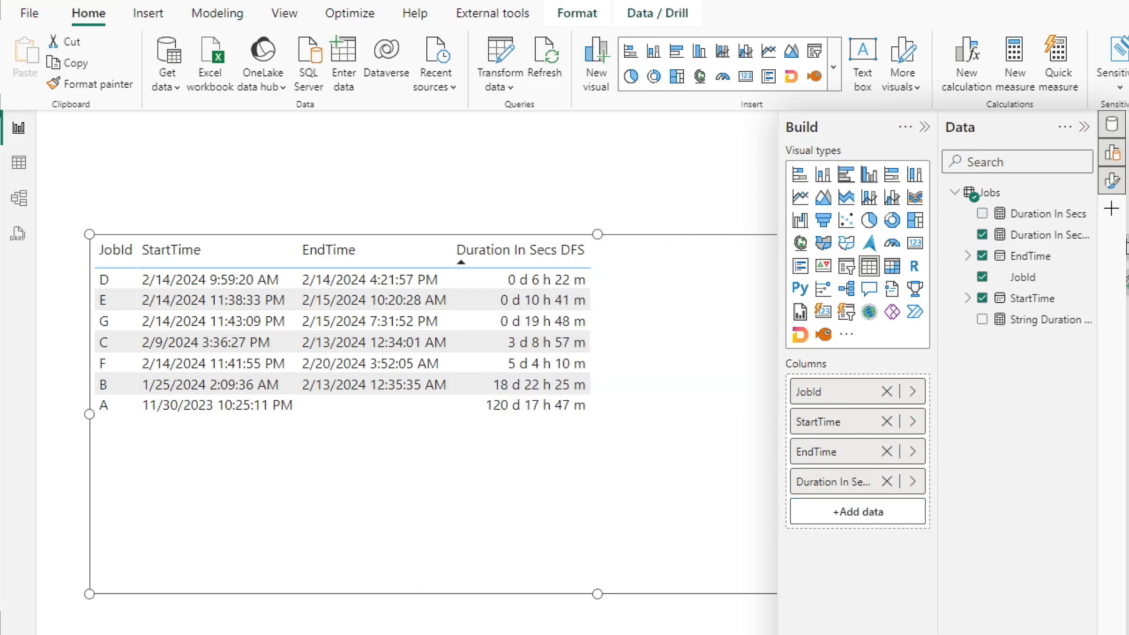